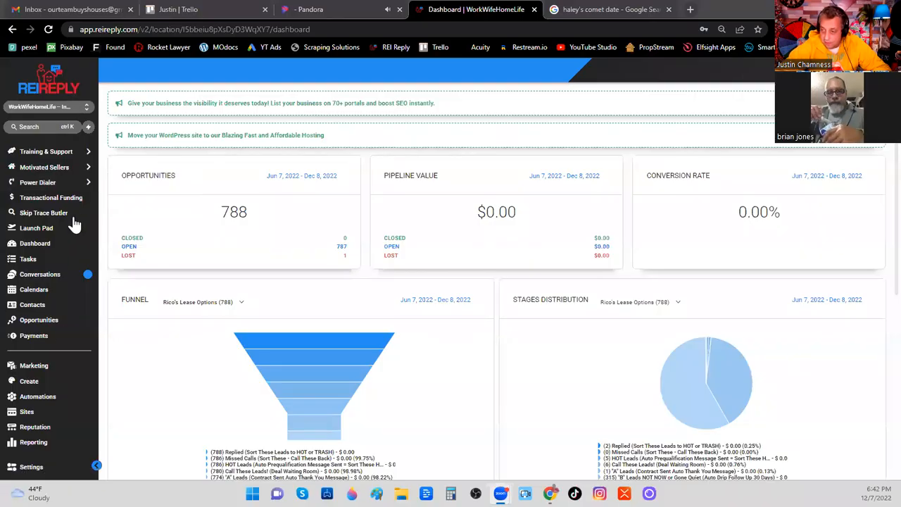
mouse_move(37, 396)
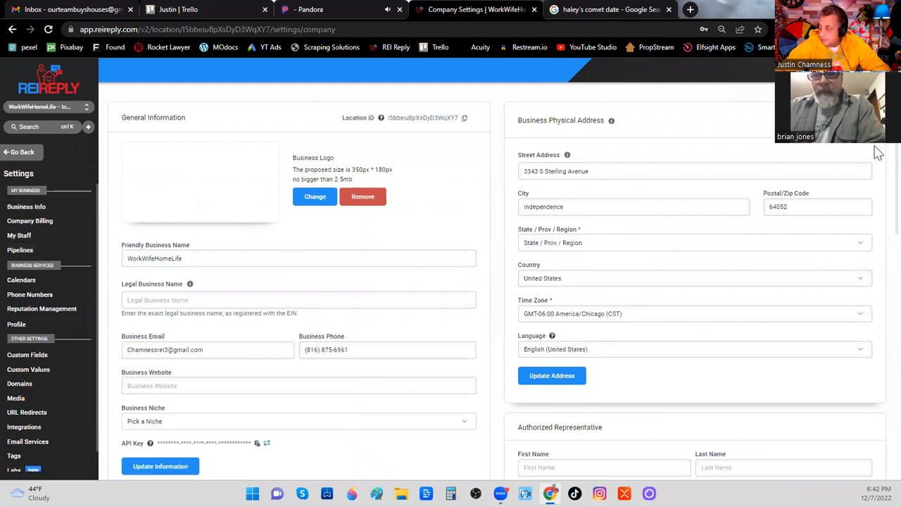
scroll(down, 3)
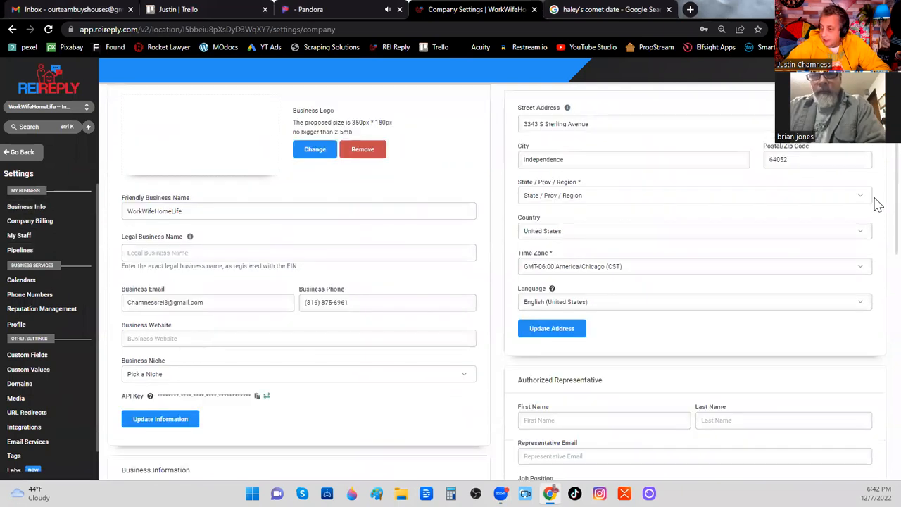
scroll(down, 3)
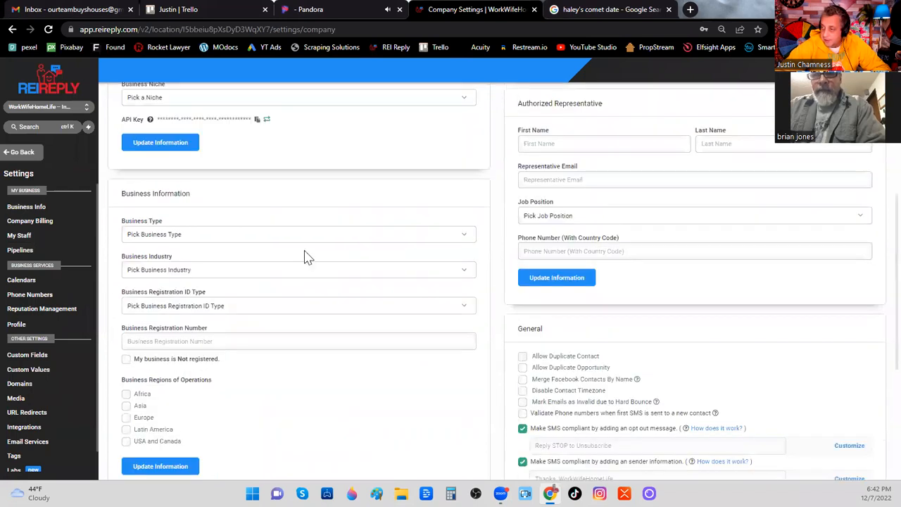
click(296, 234)
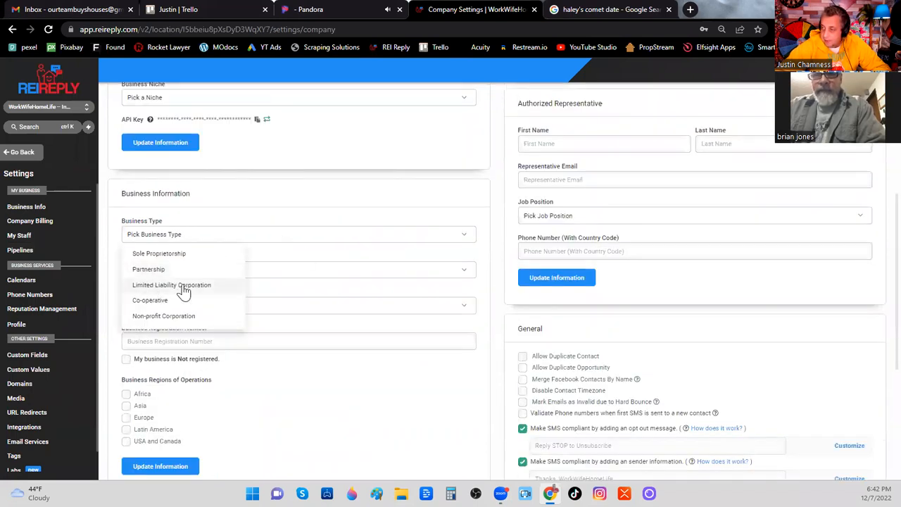
mouse_move(333, 257)
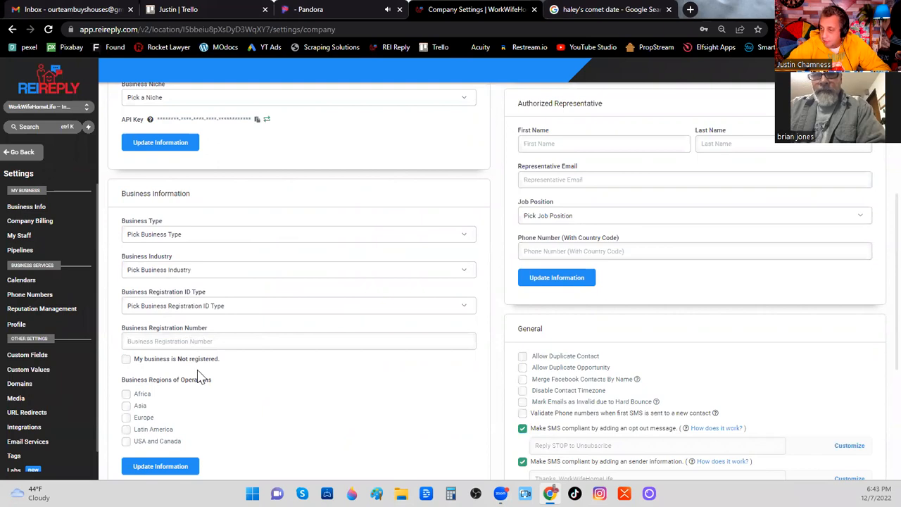
click(299, 341)
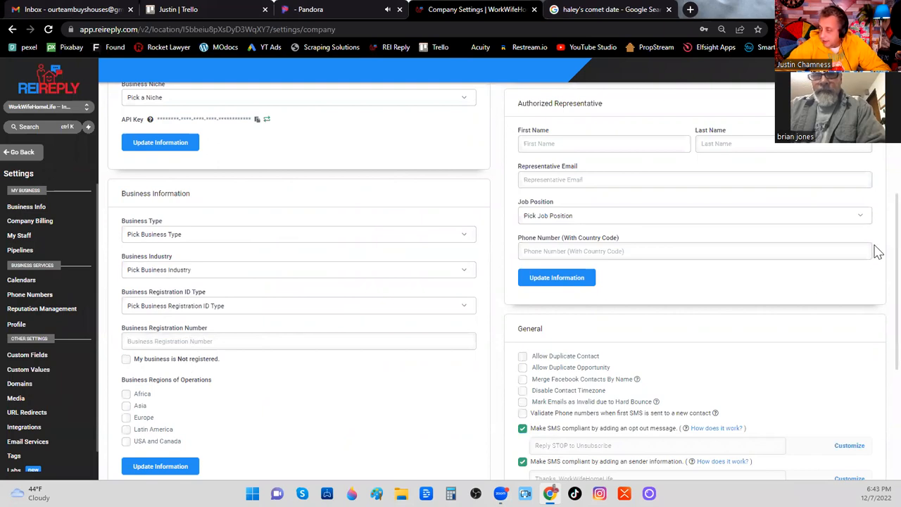
scroll(down, 3)
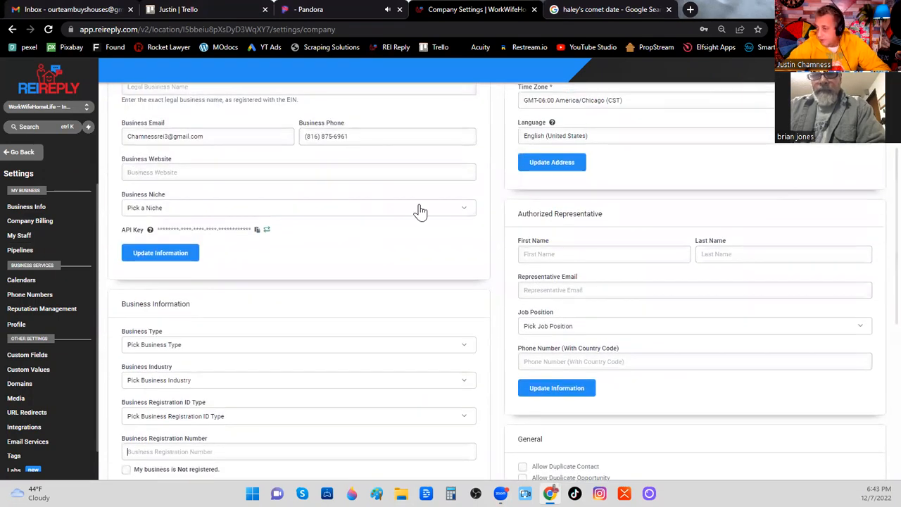
mouse_move(17, 324)
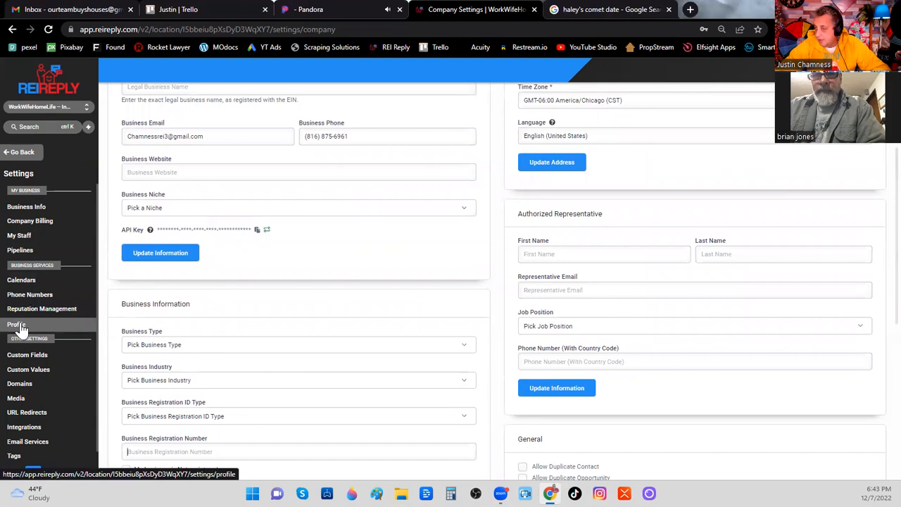
Pass through Profile settings to the Phone Numbers page listing the SMS provider and number.
click(16, 325)
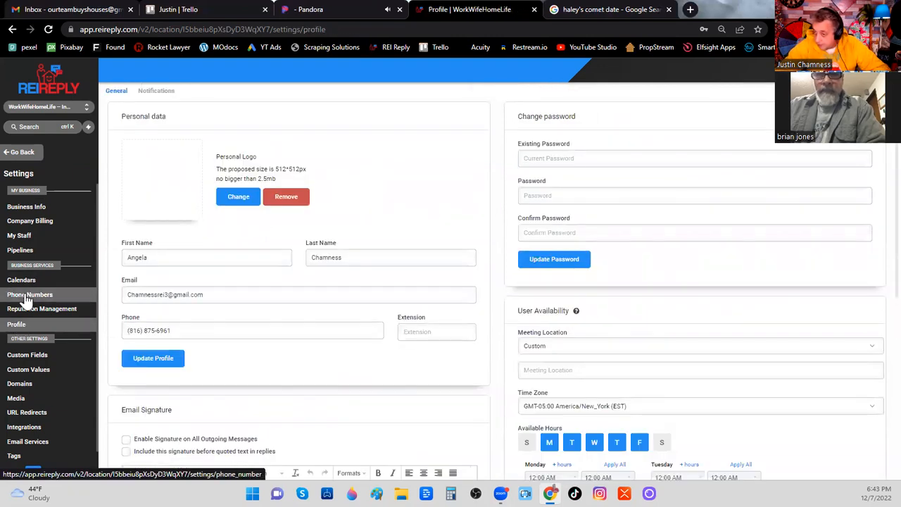
click(29, 294)
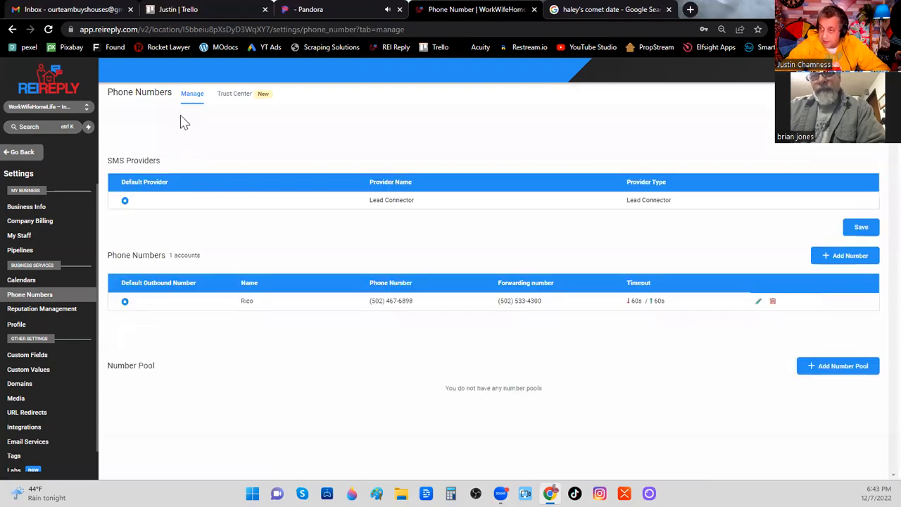
mouse_move(238, 96)
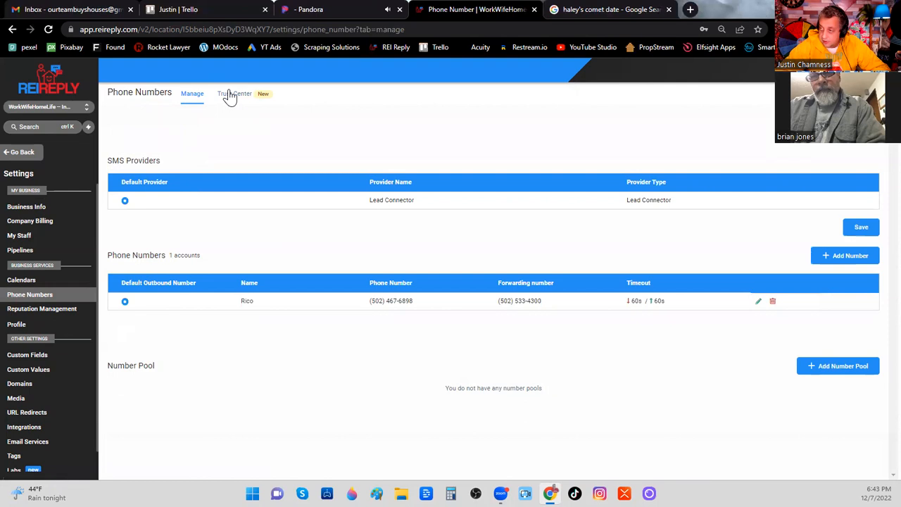
Switch to the Trust Center tab with Business Profile review and A2P registration options.
click(234, 93)
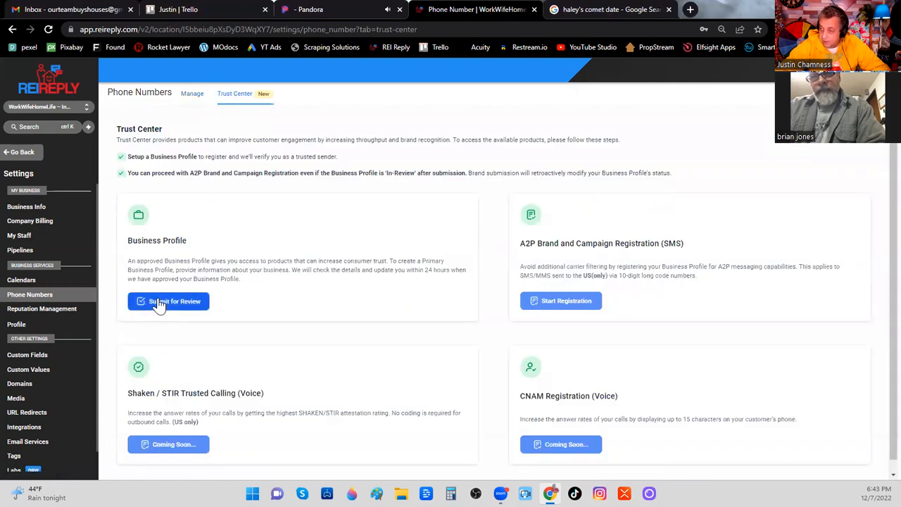
mouse_move(159, 288)
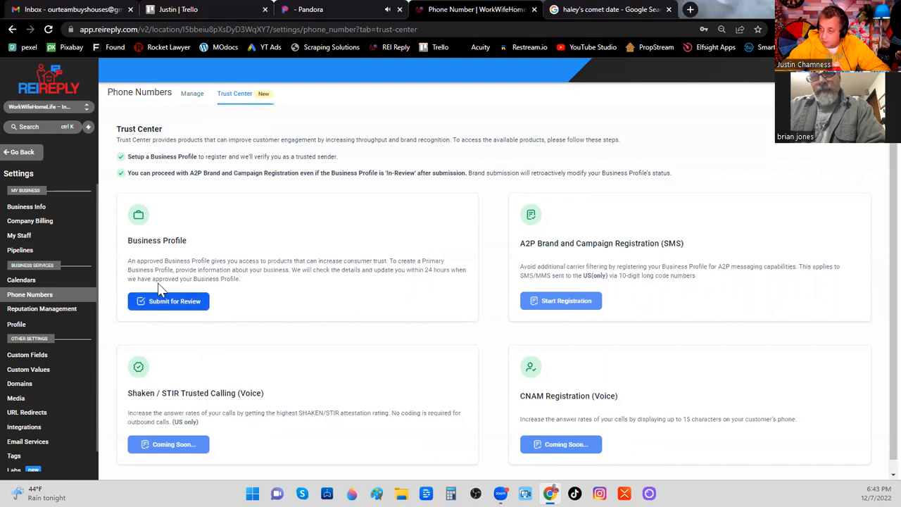
mouse_move(161, 310)
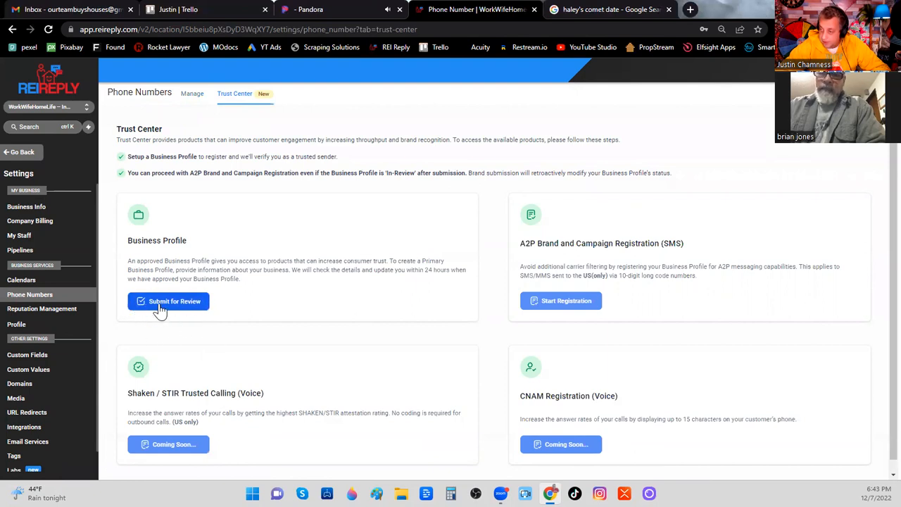
mouse_move(237, 308)
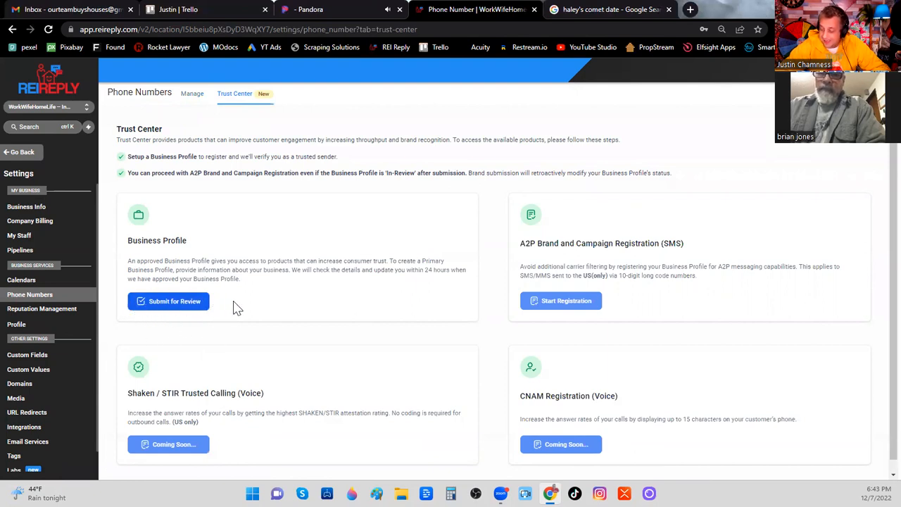
mouse_move(486, 307)
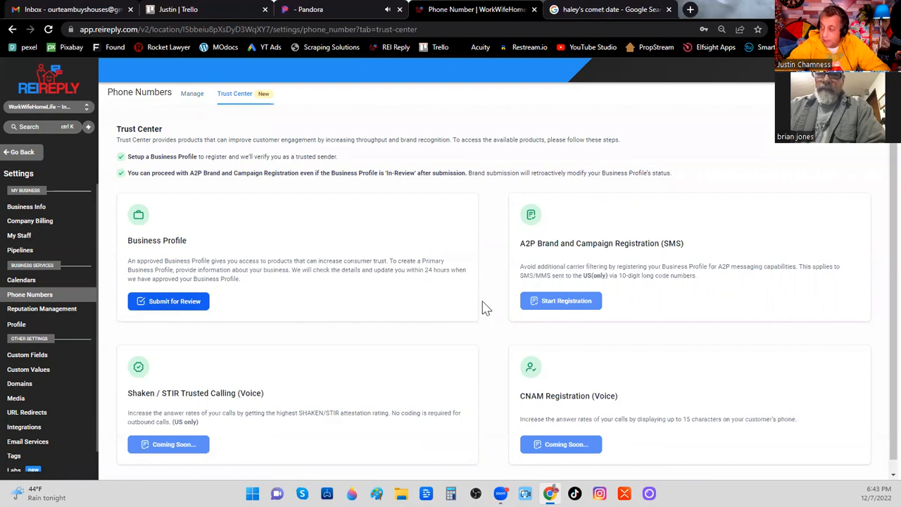
mouse_move(561, 301)
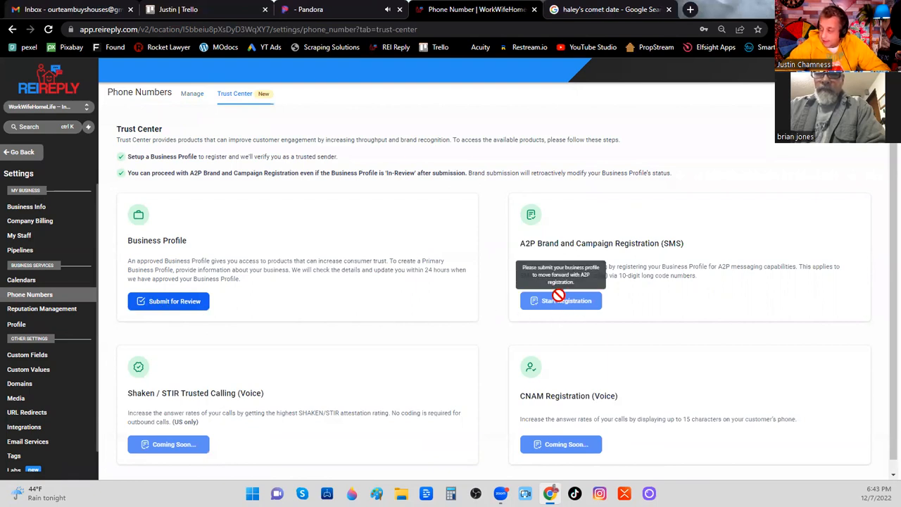